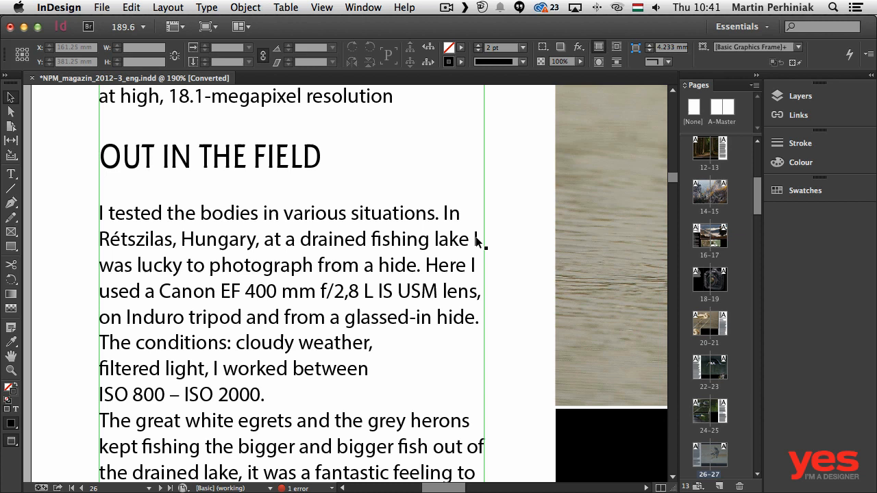
mouse_move(482, 252)
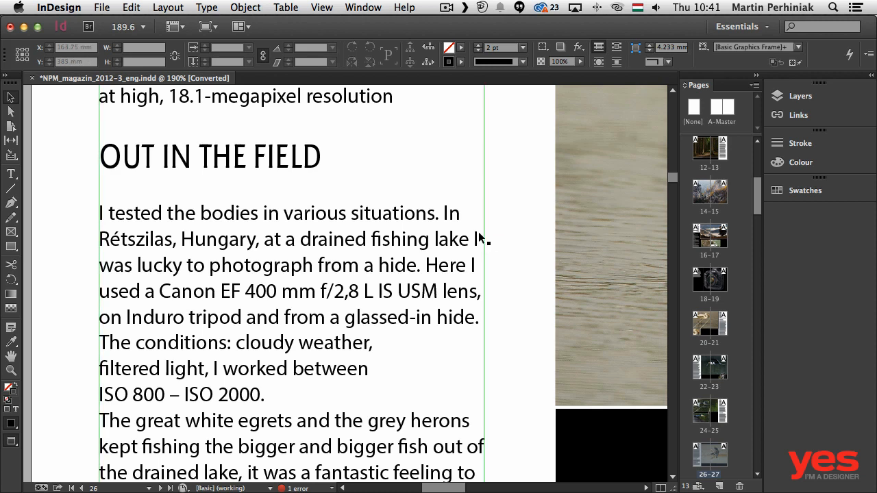
mouse_move(479, 244)
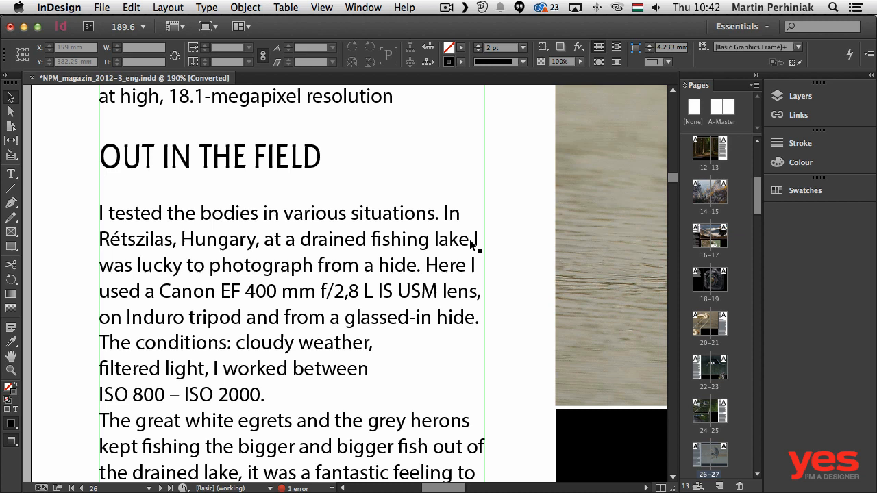
- Insert a non-breaking space after the line-ending 'I' so 'I was' stays together
scroll("down", 3)
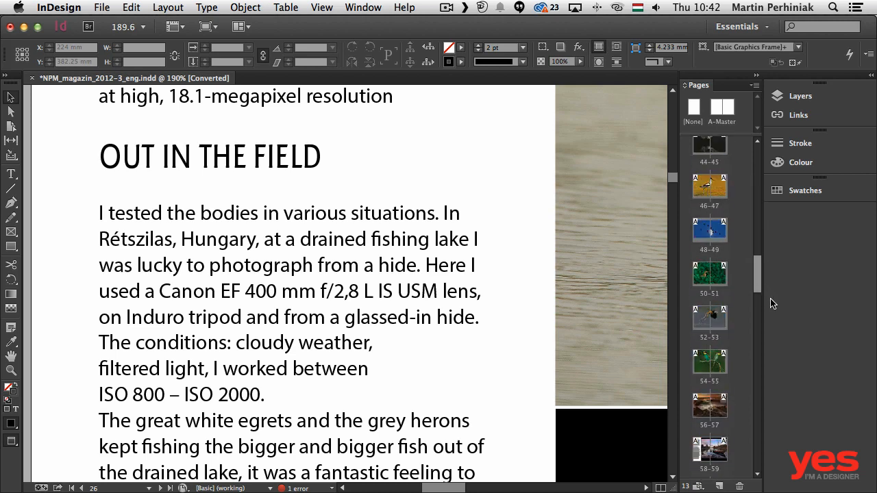
scroll("down", 3)
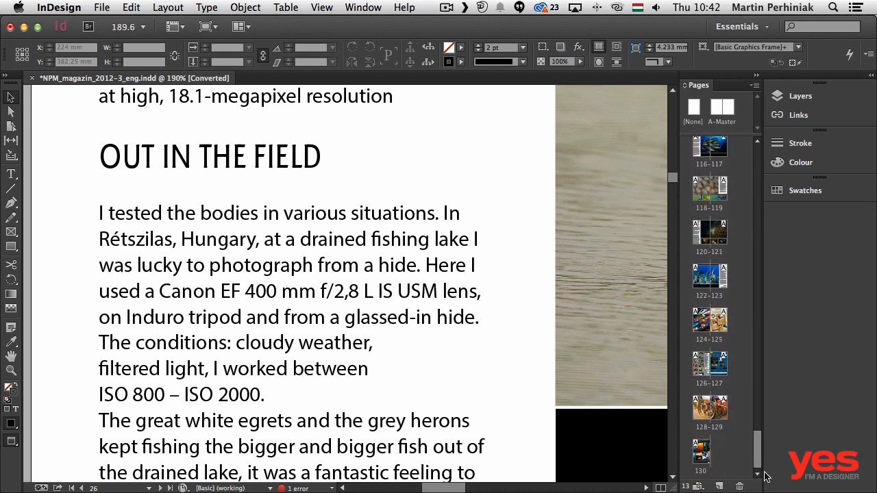
mouse_move(719, 455)
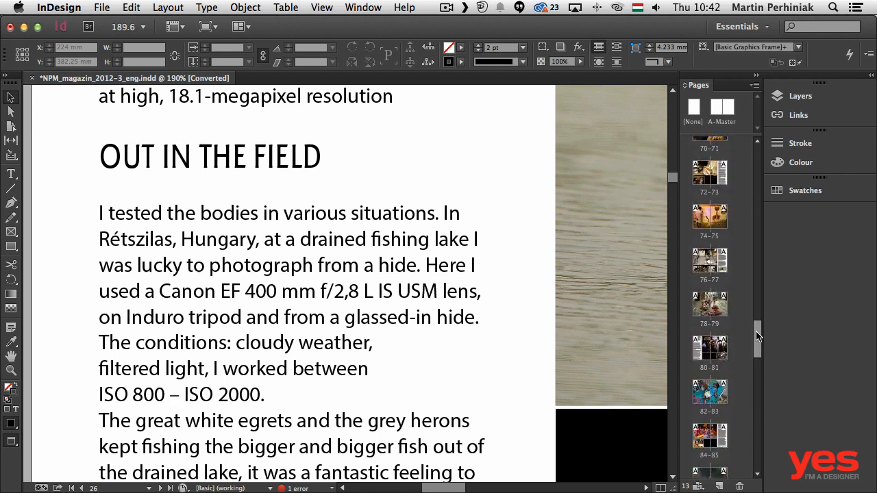
scroll("up", 3)
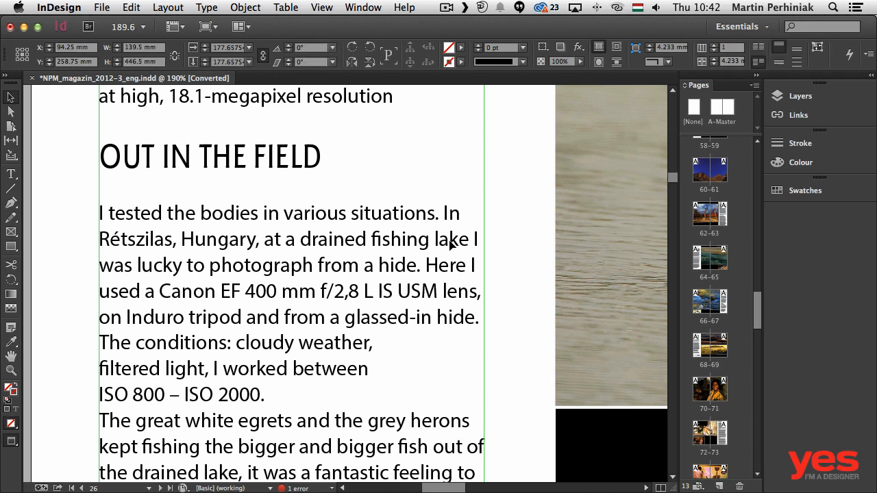
left_click(476, 239)
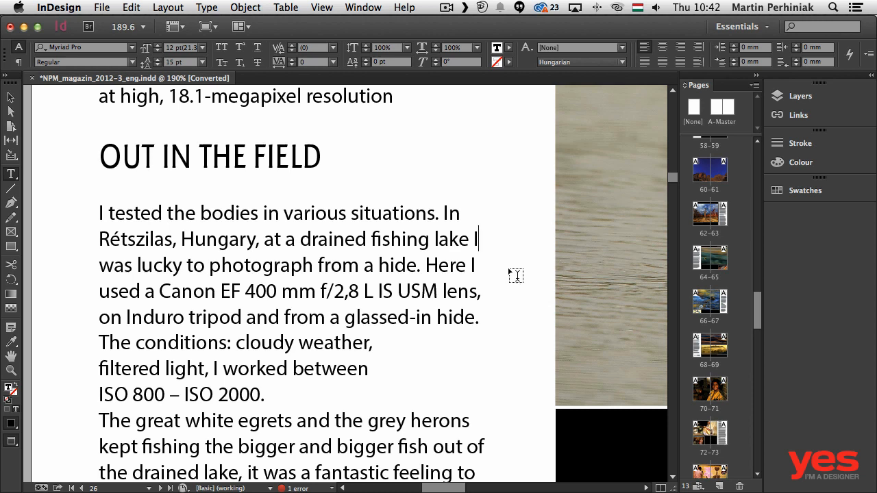
left_click(313, 47)
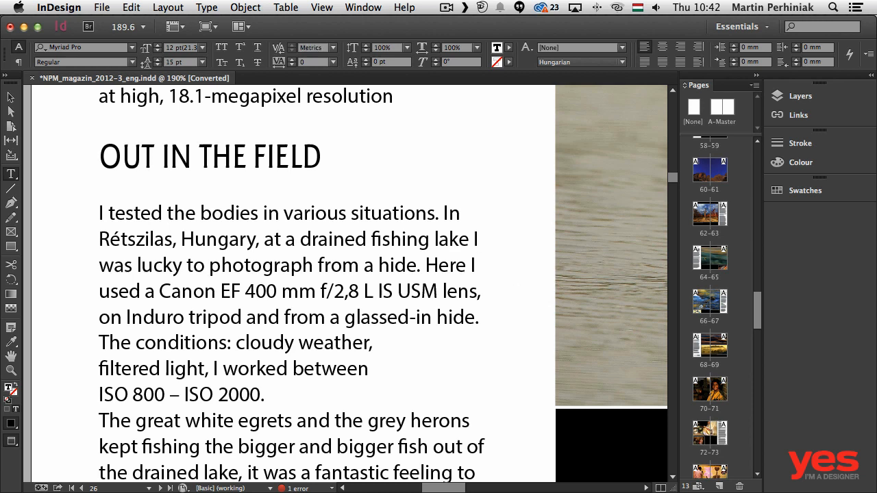
left_click(482, 239)
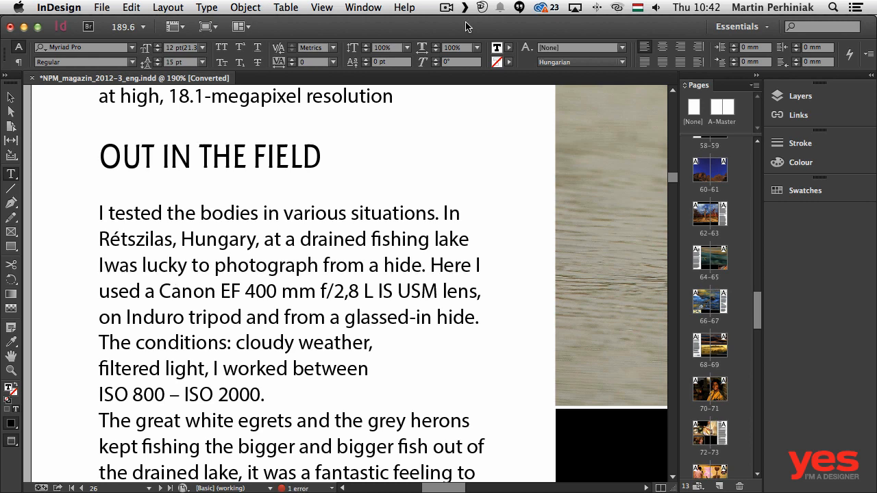
left_click(206, 8)
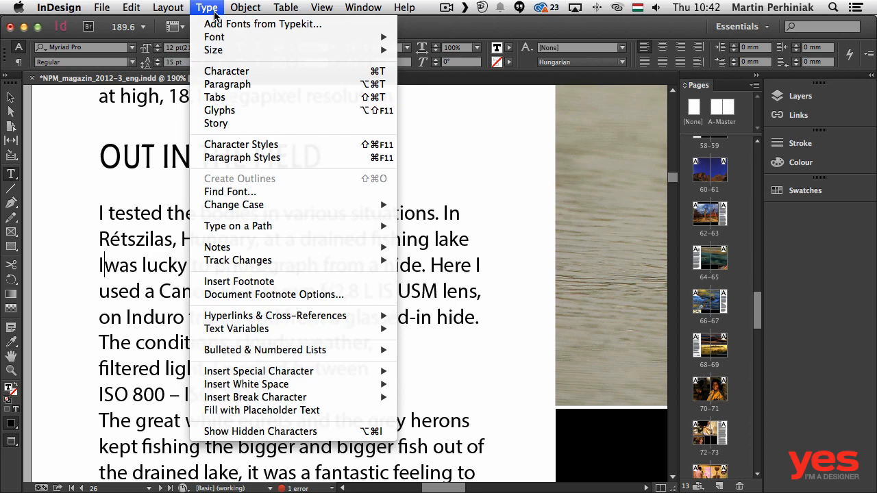
mouse_move(258, 383)
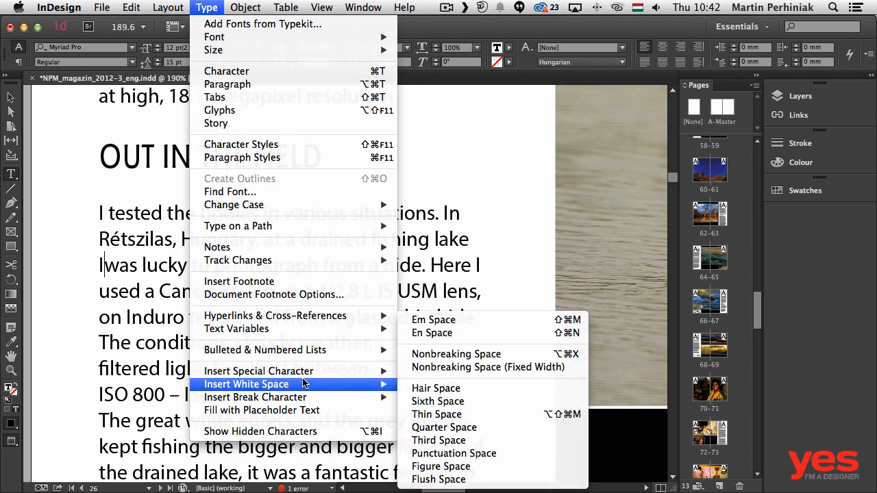
mouse_move(455, 354)
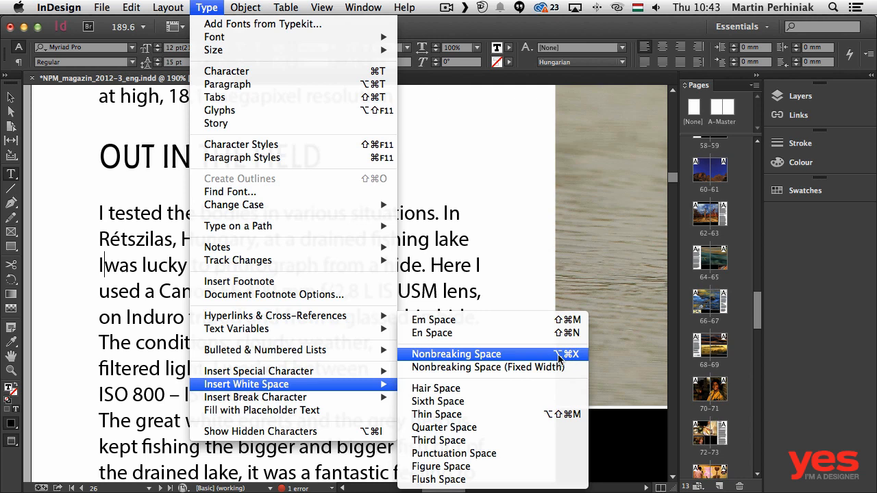
mouse_move(527, 359)
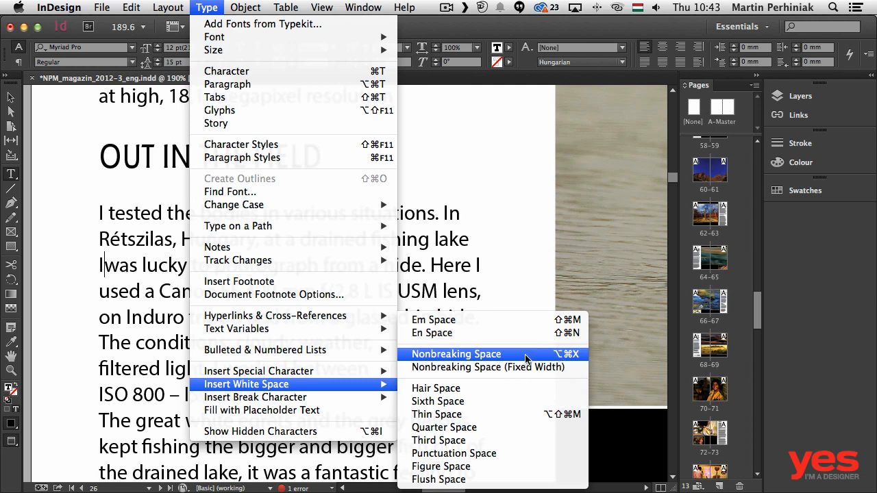
left_click(455, 354)
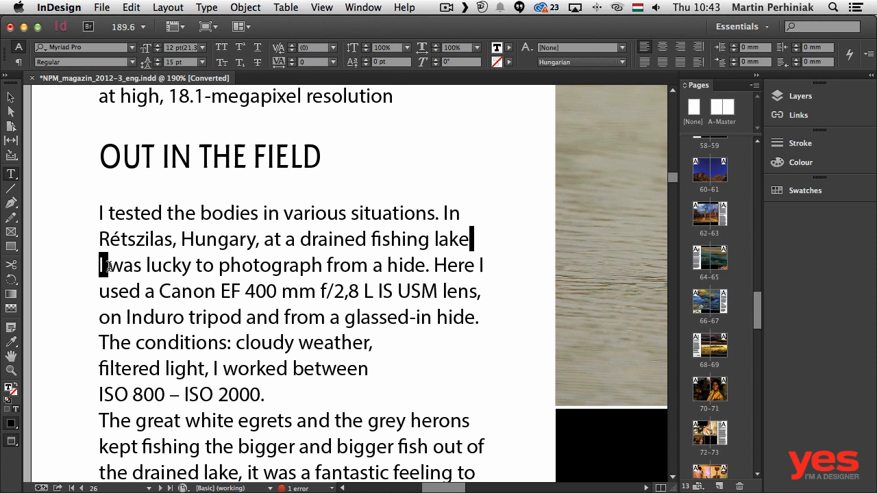
- Launch Find/Change from the Edit menu with the selected non-breaking space loaded as the search
left_click(312, 47)
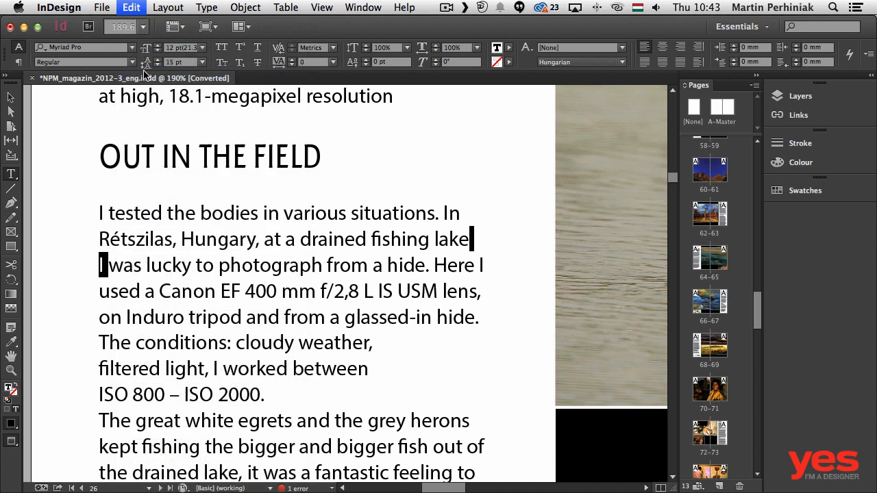
left_click(132, 8)
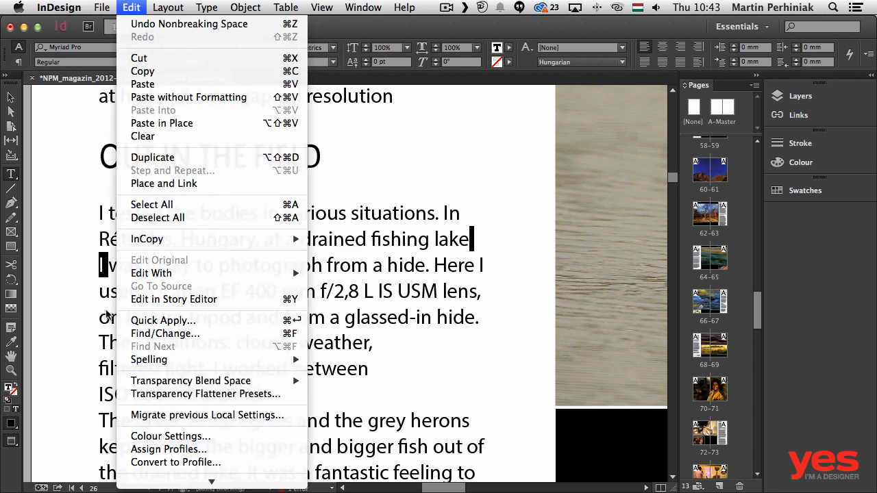
mouse_move(165, 333)
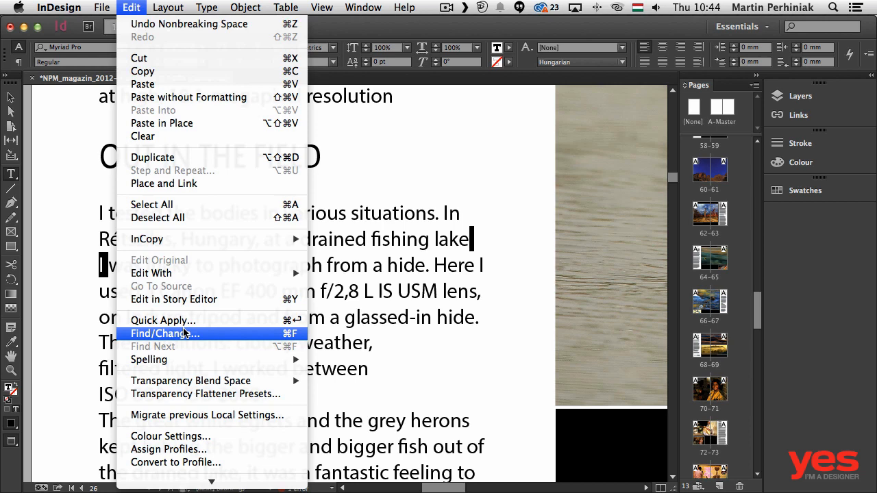
left_click(165, 334)
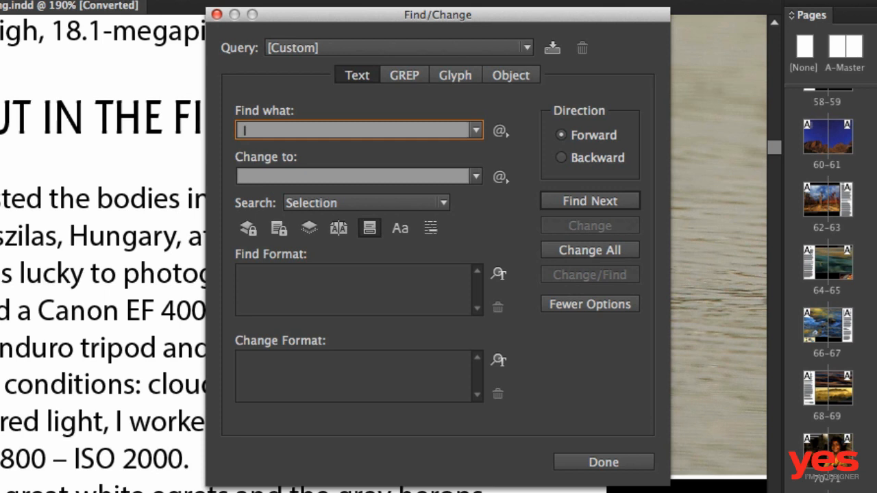
mouse_move(361, 189)
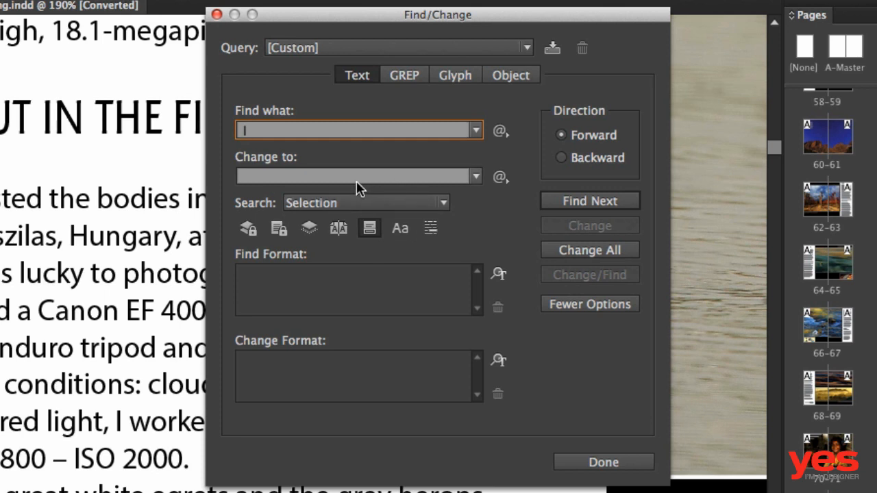
- Enter '^S' in Change to, removing the duplicate non-breaking space code
left_click(357, 176)
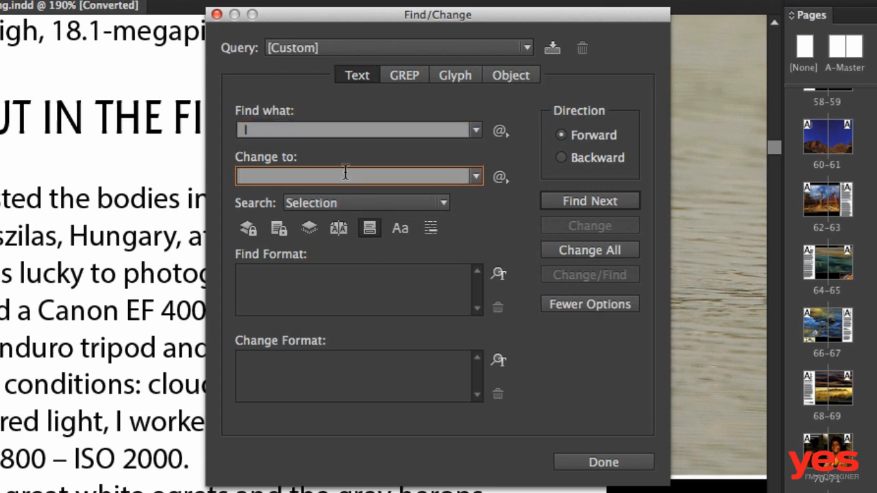
type("^S")
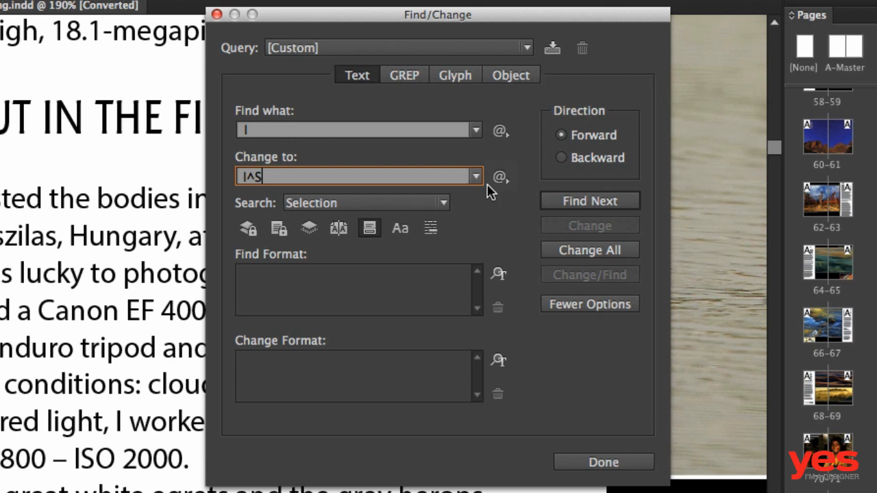
left_click(501, 177)
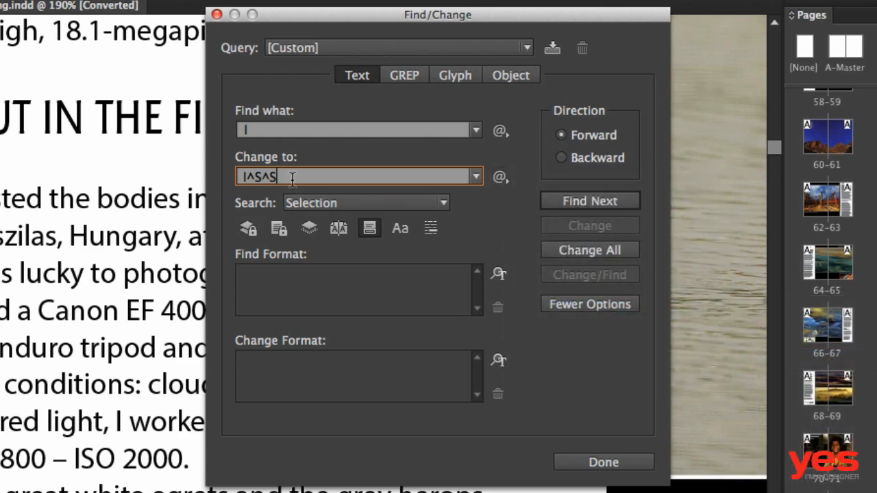
key("Backspace")
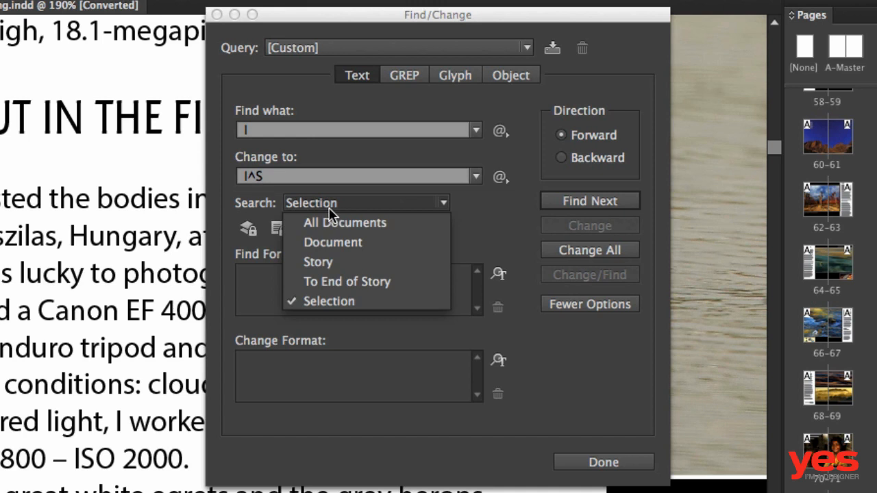
mouse_move(391, 235)
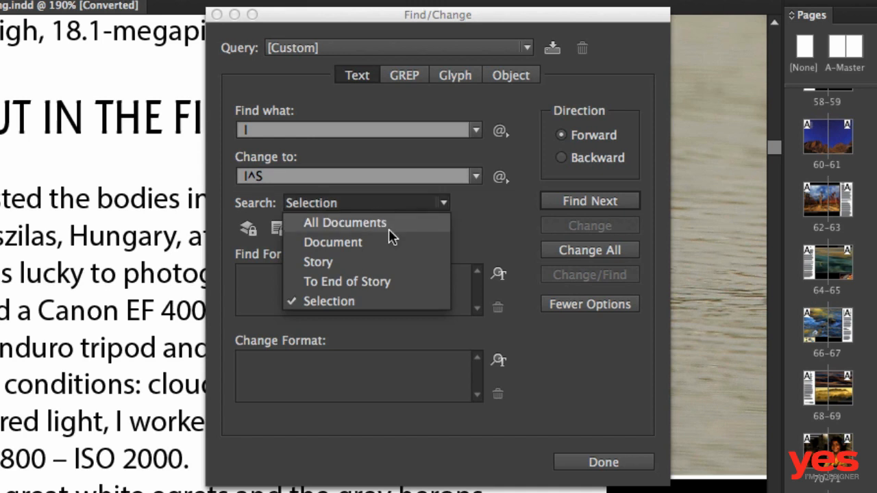
- Set the search scope from Selection to Document
left_click(331, 241)
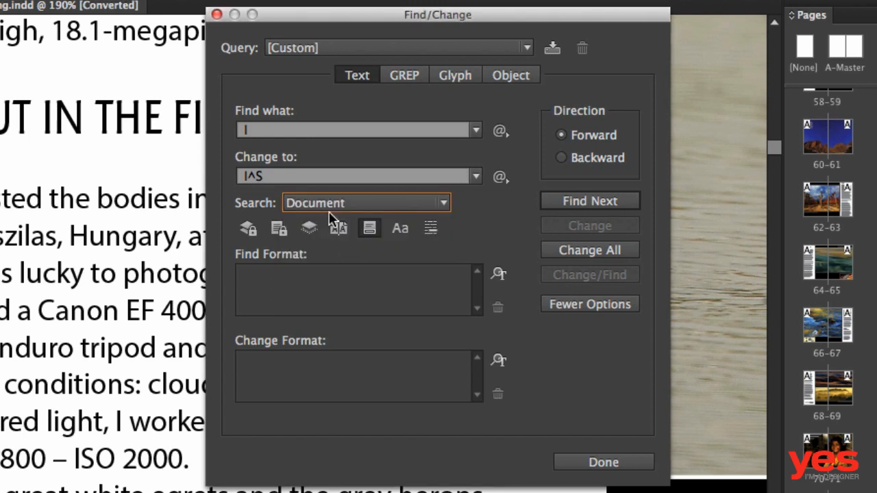
left_click(367, 203)
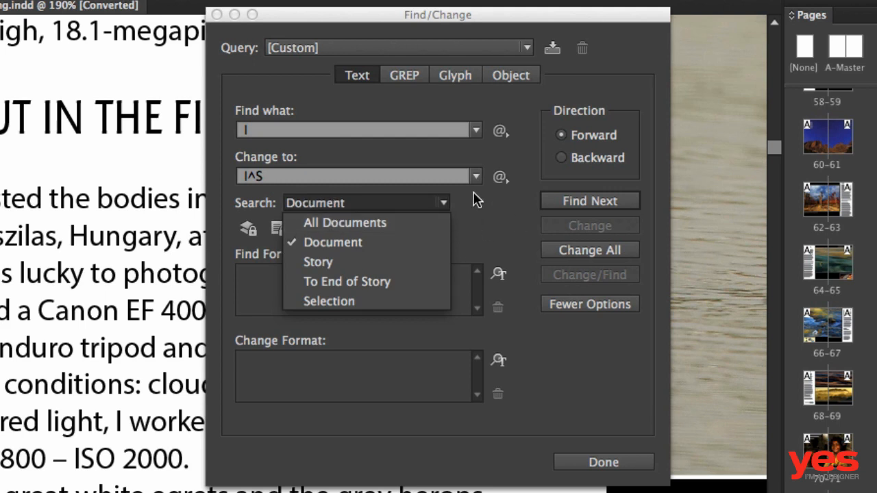
left_click(331, 242)
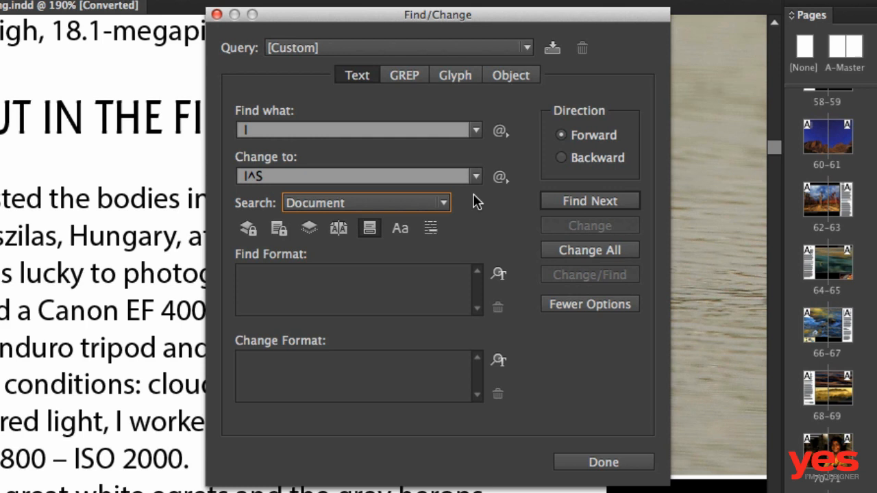
mouse_move(309, 228)
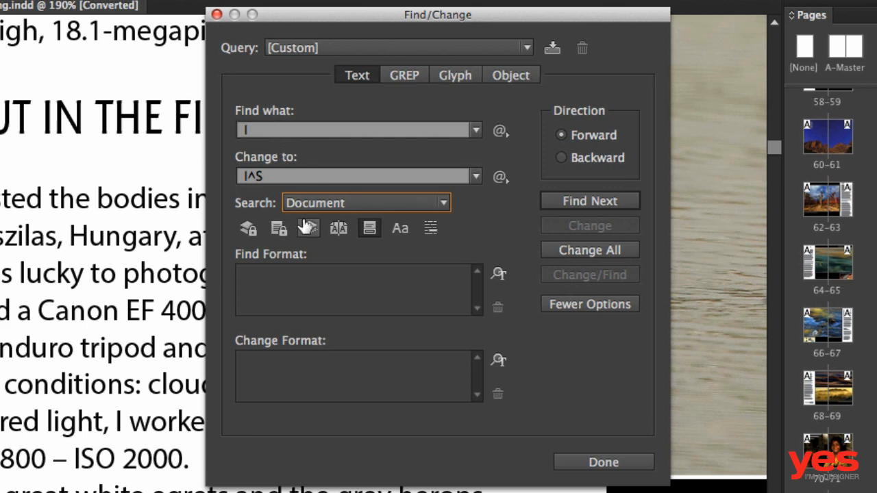
mouse_move(620, 430)
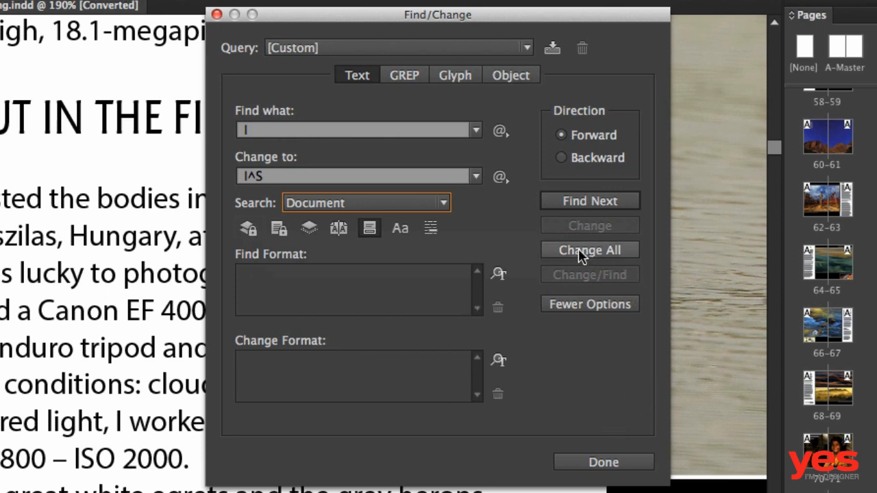
- Run Change All for 'I', accepting the 130 replacements notice
left_click(587, 249)
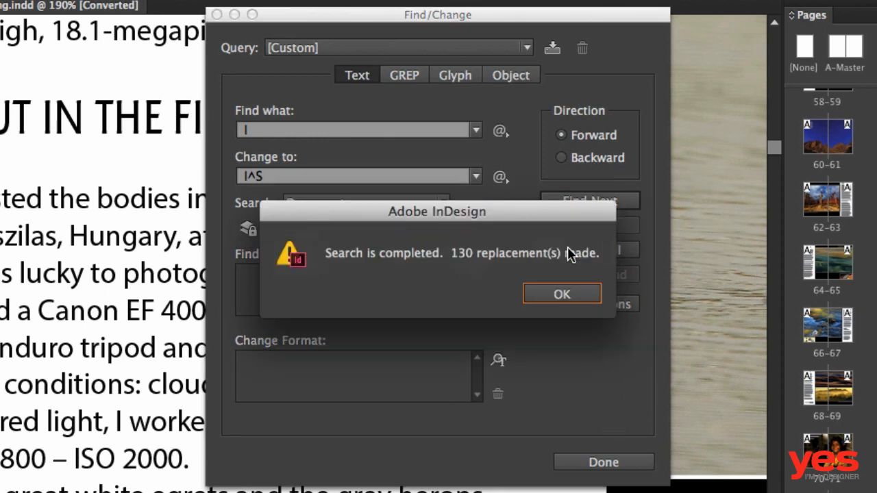
mouse_move(500, 267)
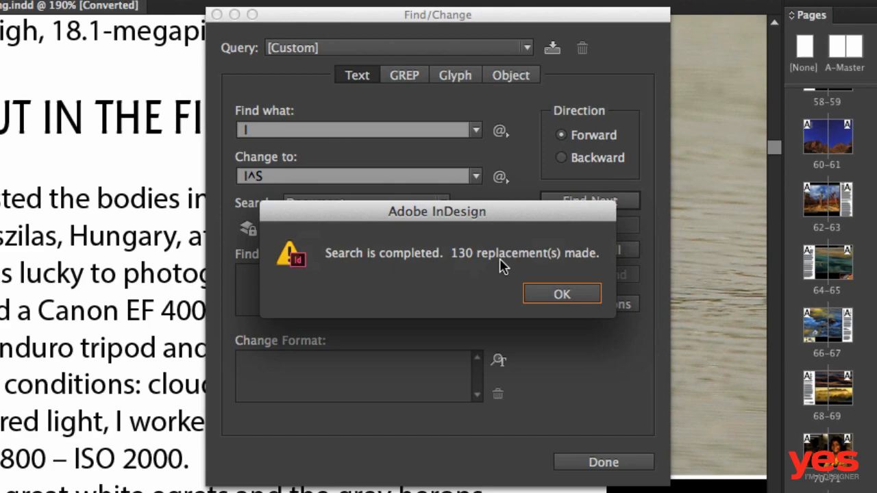
left_click(562, 294)
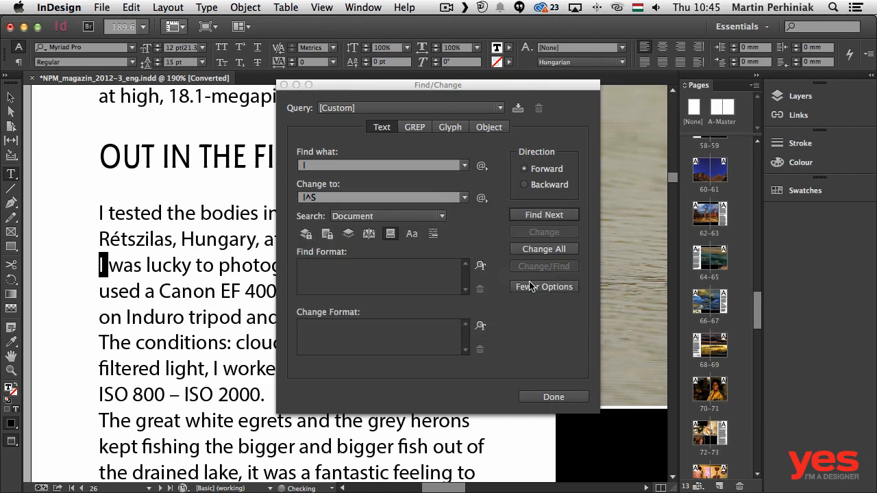
- Finish with Done, leaving the Image Quality article page on screen
left_click(543, 249)
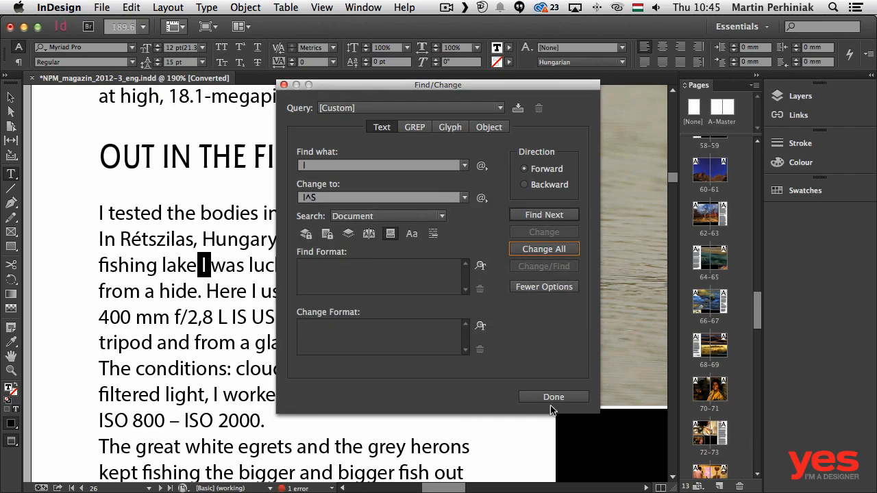
left_click(554, 398)
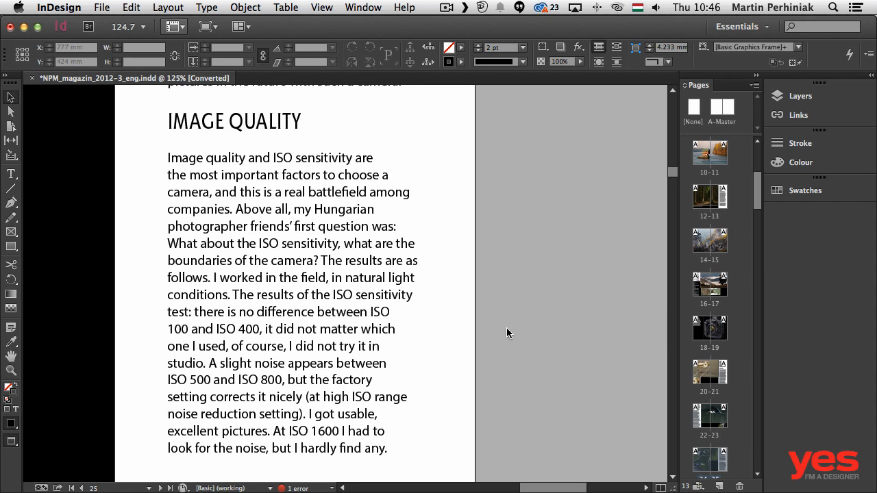
- Select the line-ending word 'ISO' in the Image Quality article text
left_click(295, 312)
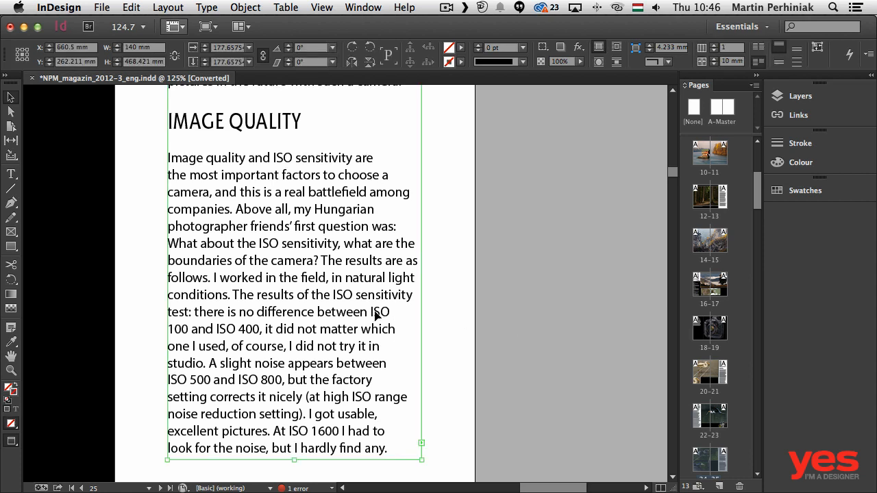
left_click(373, 312)
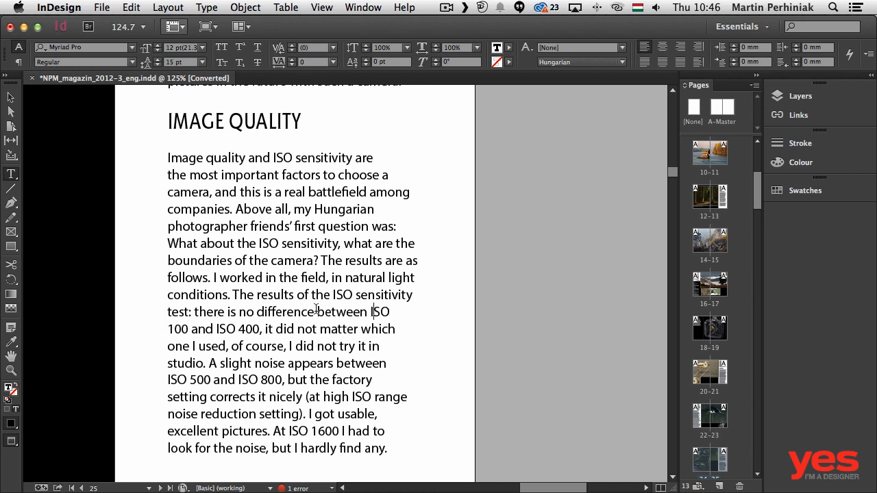
mouse_move(382, 316)
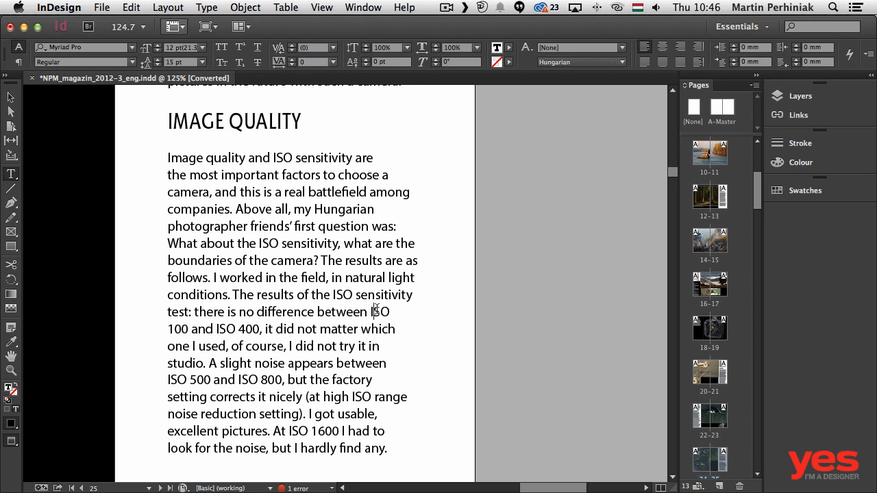
double_click(379, 313)
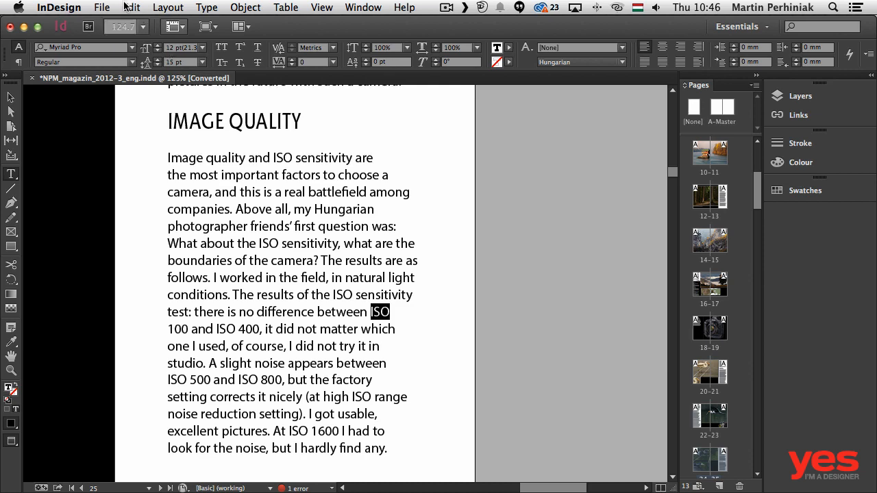
left_click(132, 8)
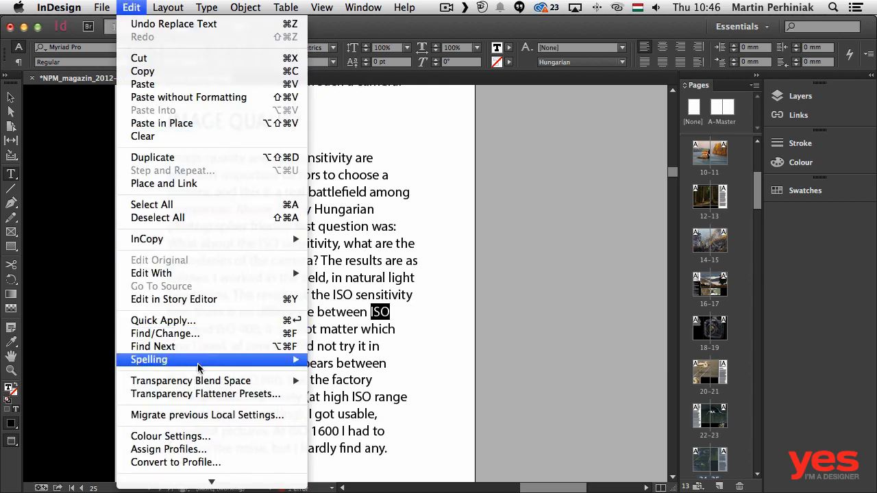
- In Find/Change, search for 'ISO' and replace with 'ISO' plus a non-breaking space code
left_click(164, 335)
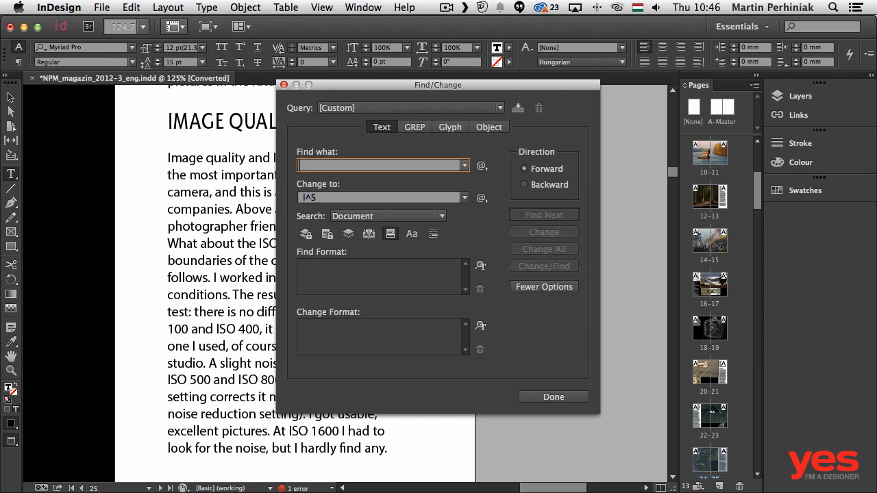
type("ISO")
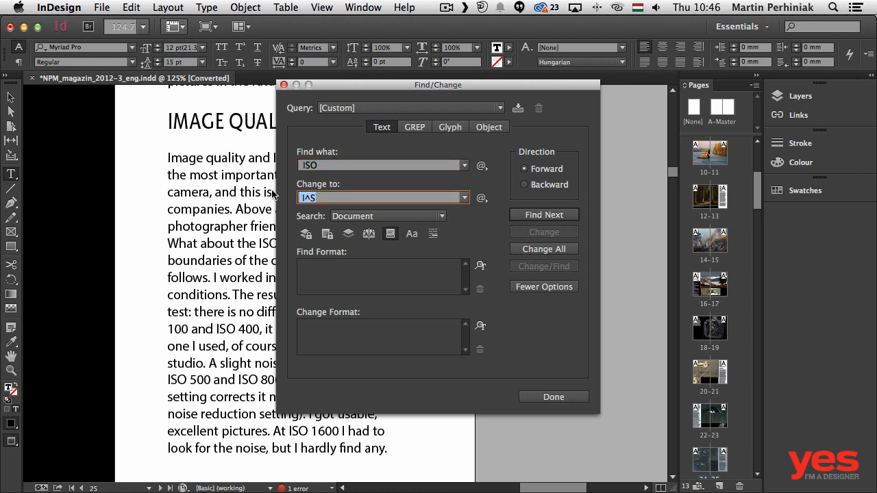
type("ISO")
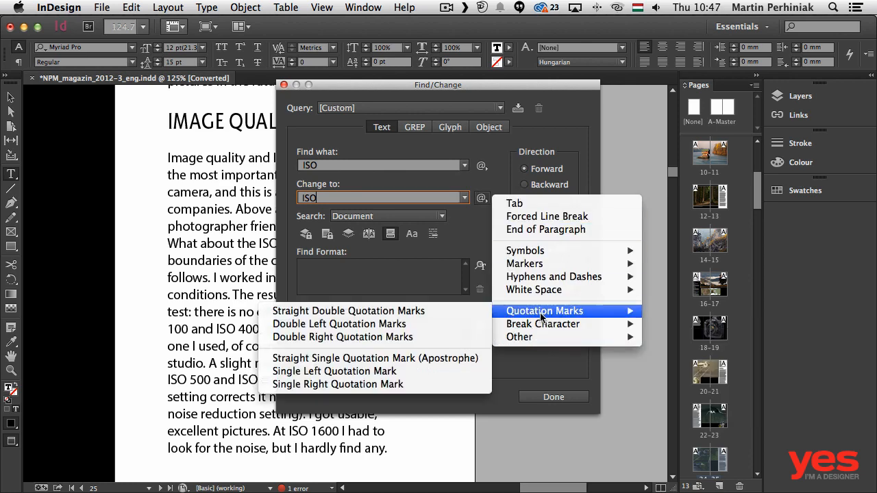
mouse_move(535, 289)
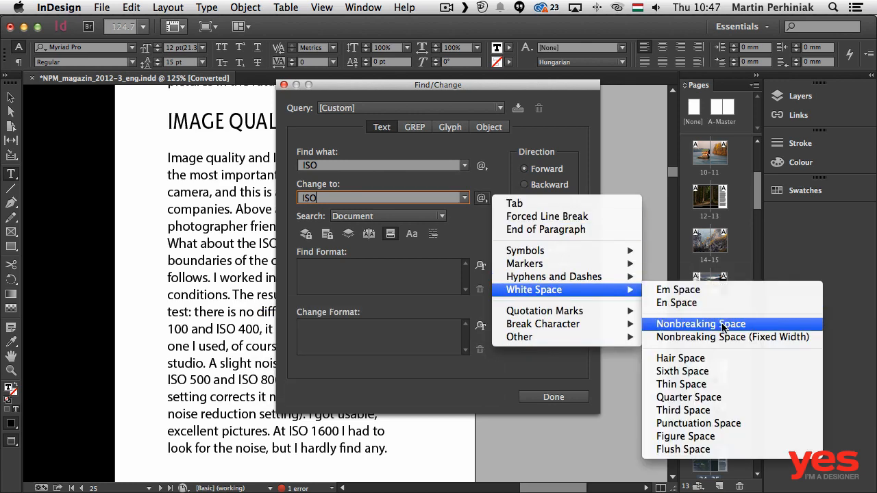
left_click(700, 323)
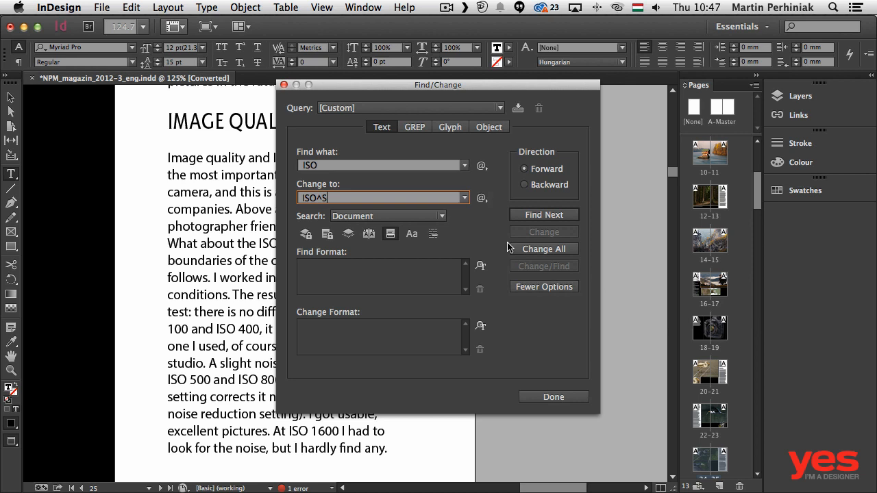
mouse_move(485, 244)
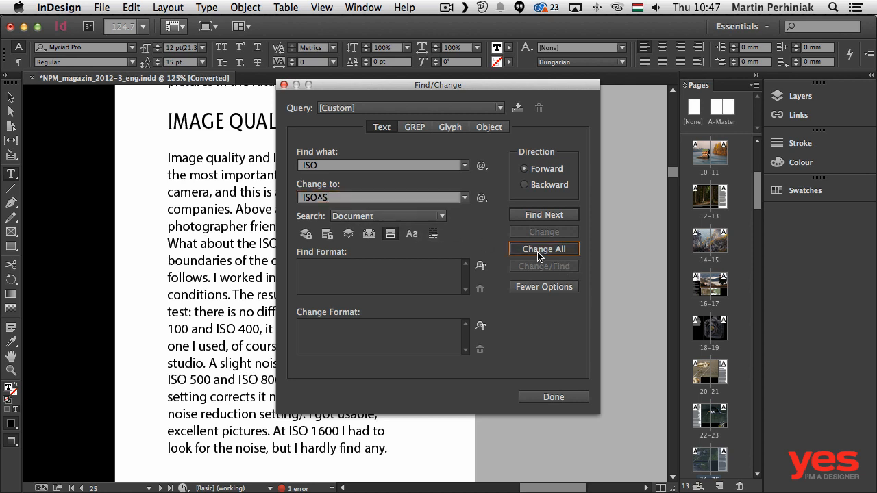
- Run Change All for 'ISO', accept the 76 replacements notice, and finish with Done
left_click(543, 250)
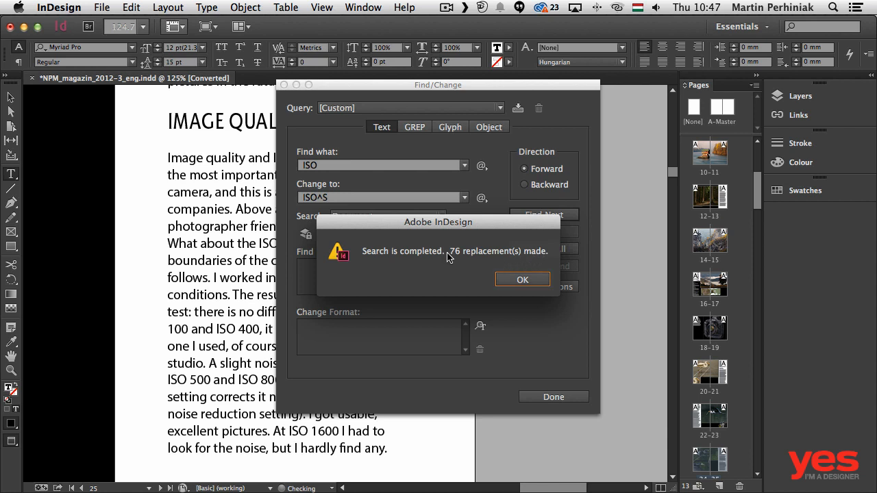
left_click(522, 280)
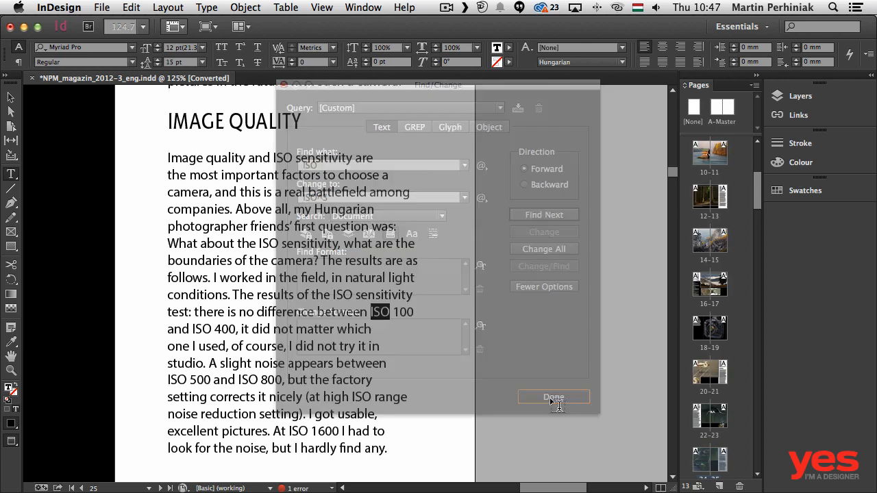
left_click(553, 398)
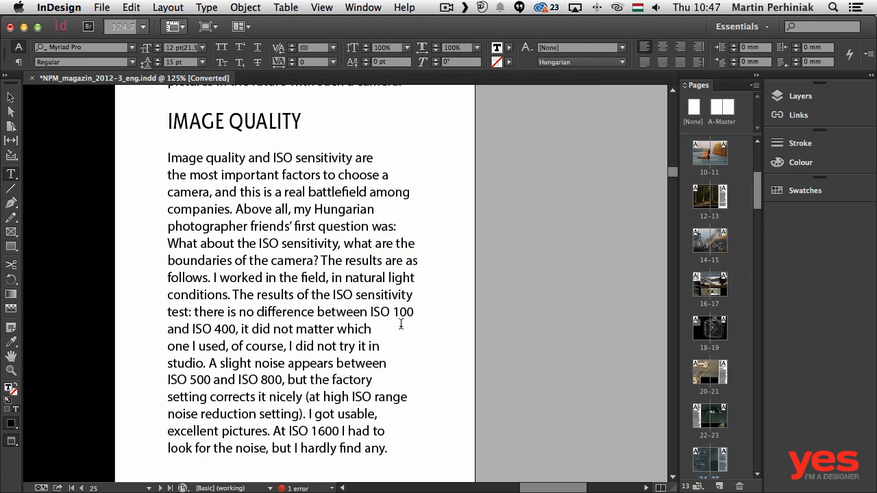
left_click(260, 312)
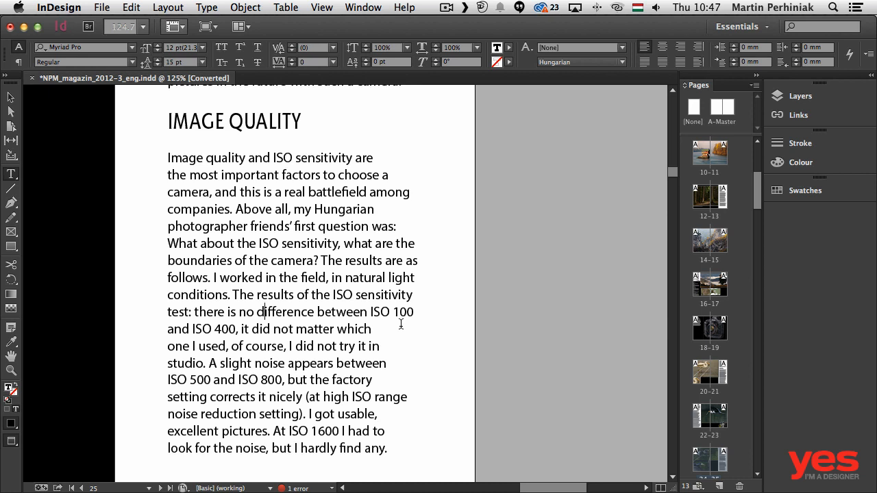
mouse_move(387, 404)
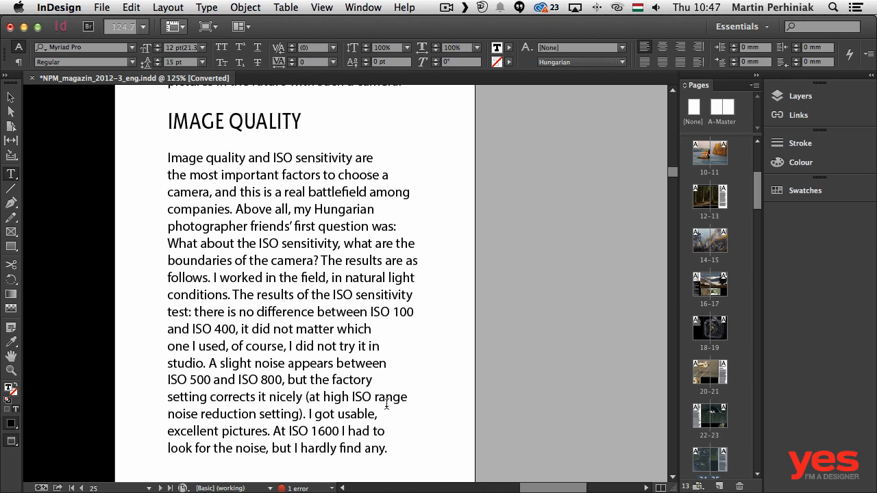
left_click(262, 313)
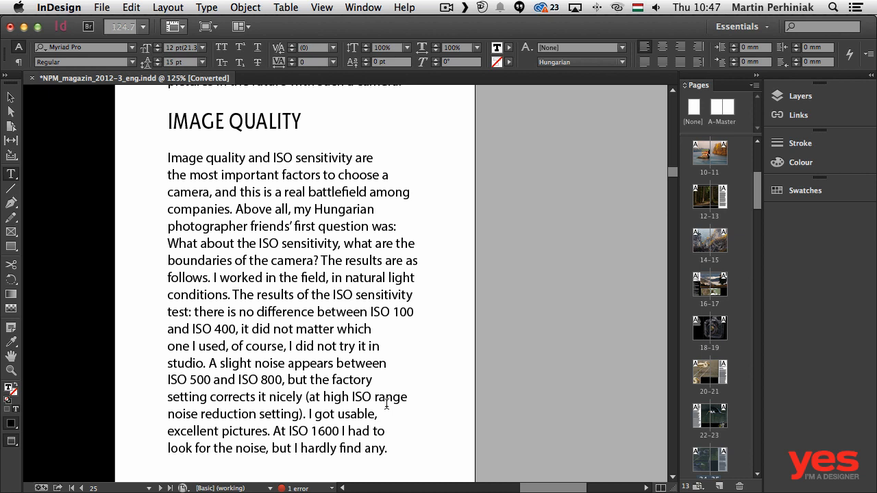
left_click(263, 312)
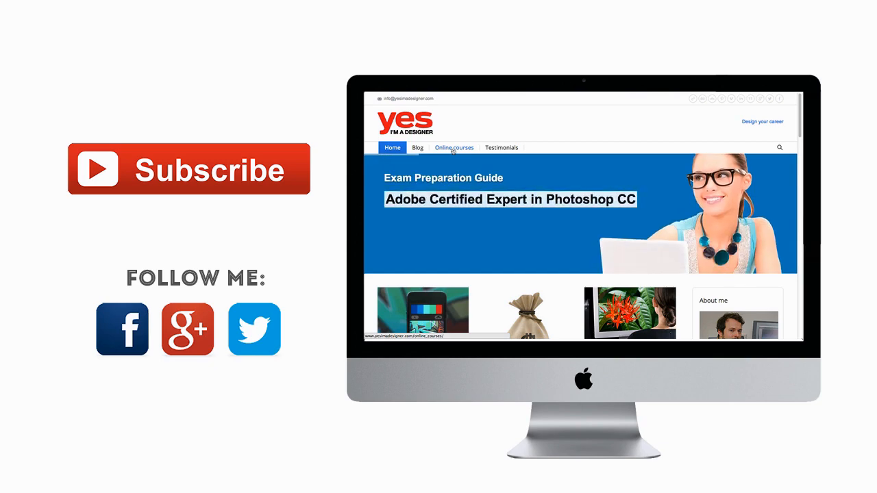
scroll("down", 3)
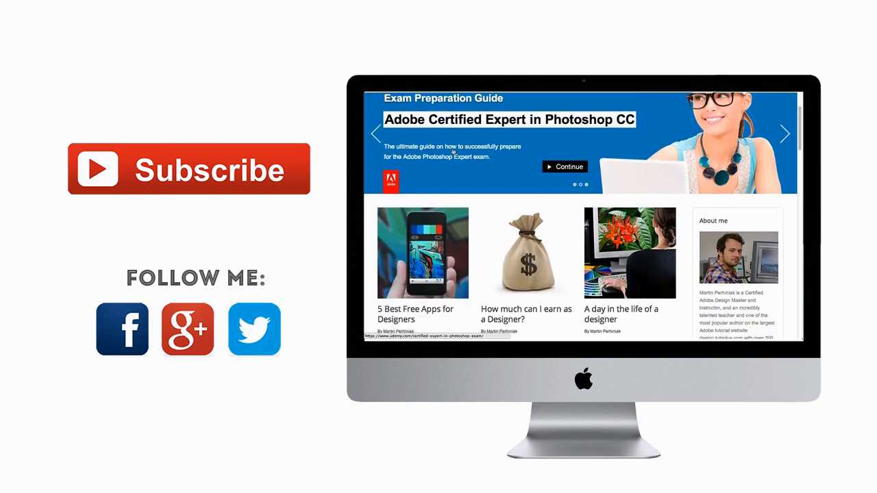
scroll("down", 3)
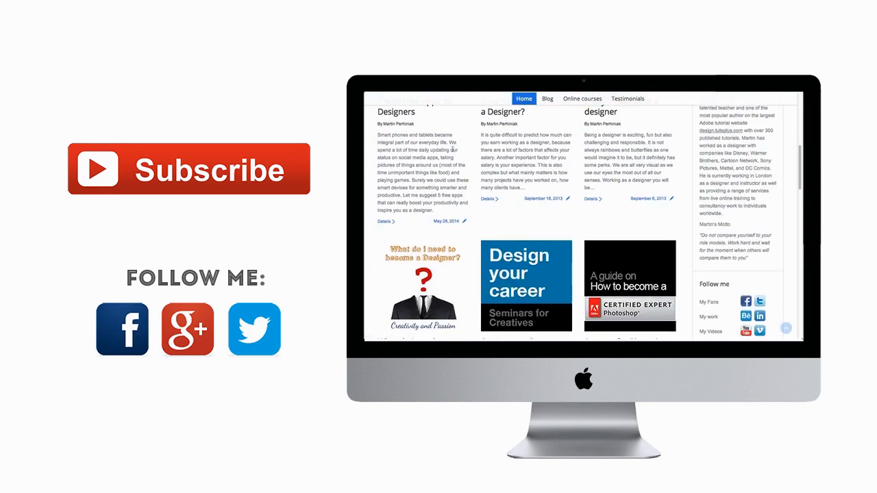